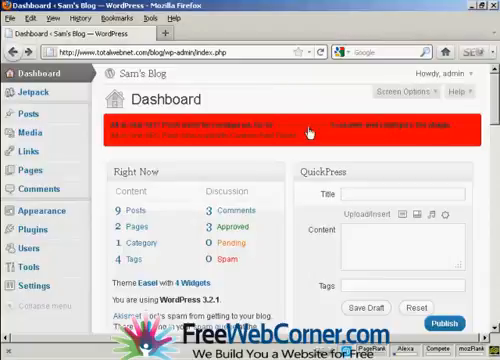
mouse_move(310, 132)
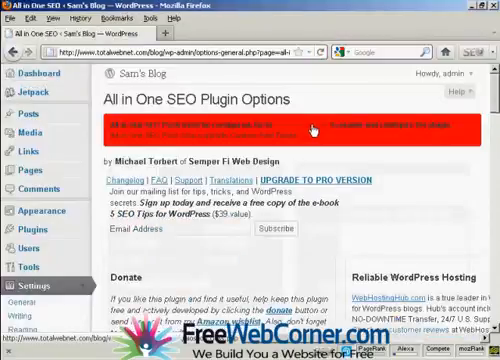
Step: Scroll down the All in One SEO options page to the plugin option fields
scroll("down", 3)
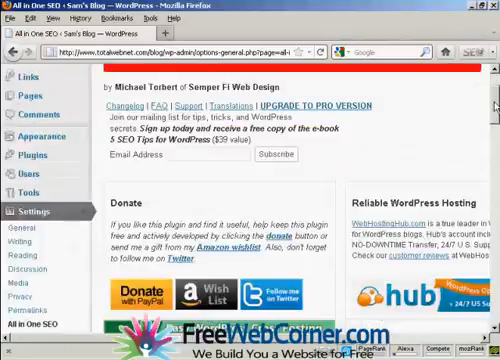
scroll("down", 3)
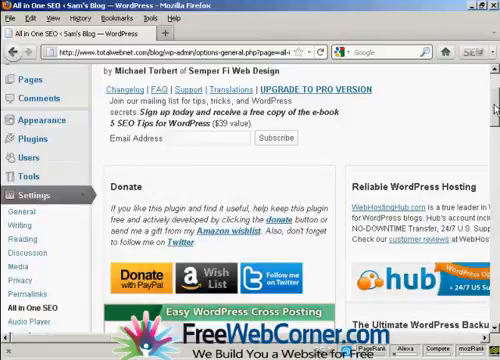
scroll("down", 3)
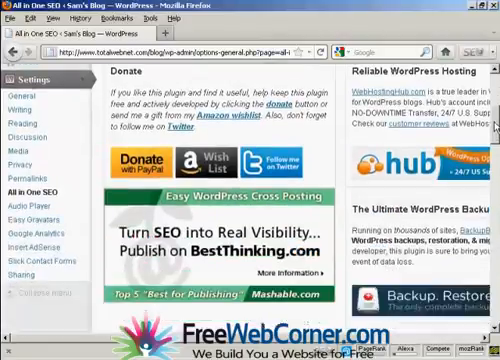
scroll("down", 3)
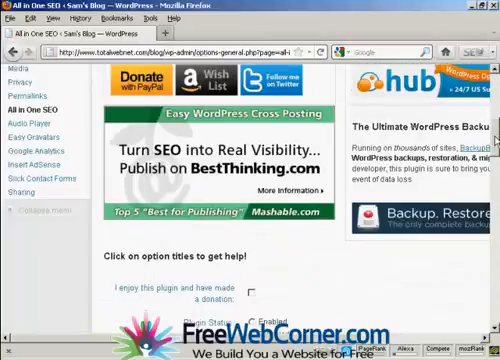
scroll("down", 3)
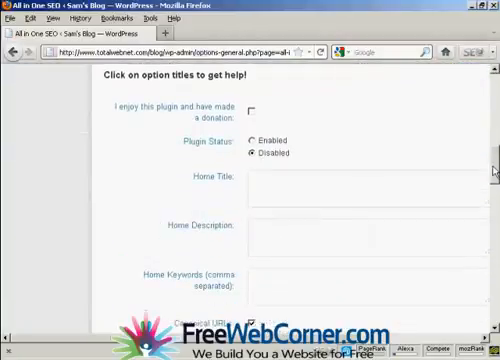
scroll("down", 3)
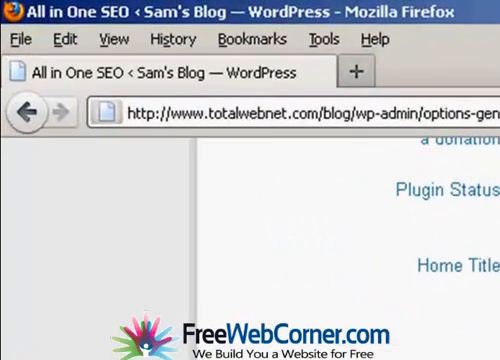
scroll("down", 3)
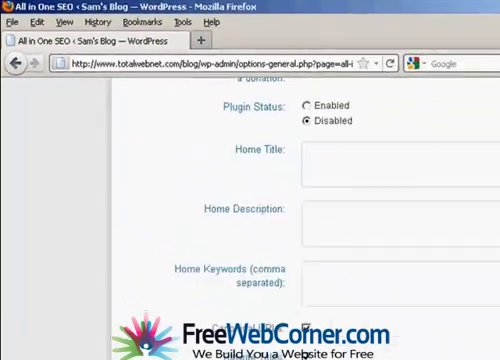
scroll("down", 3)
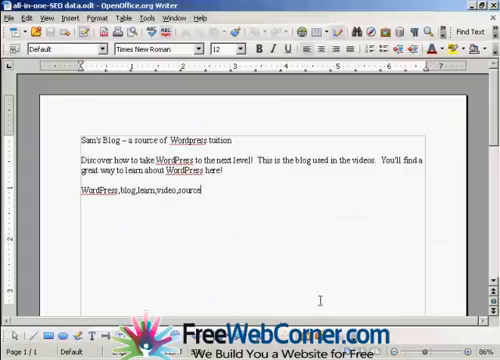
Step: Select and copy the line 'Sam's Blog – a source of Wordpress tuition' in Writer
double_click(210, 139)
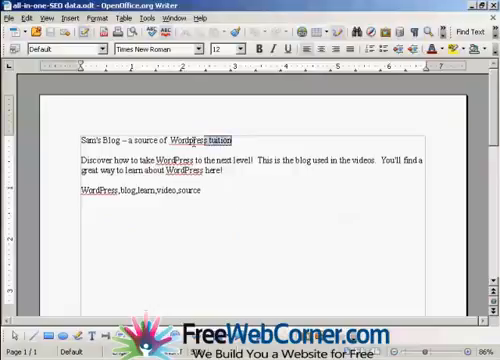
triple_click(150, 139)
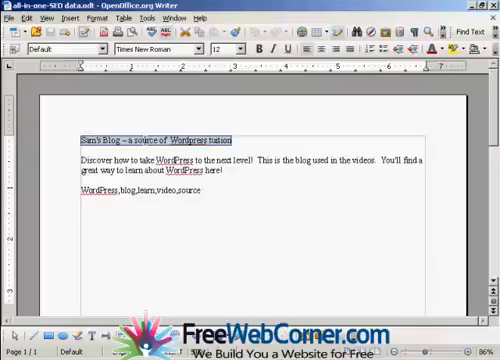
right_click(150, 138)
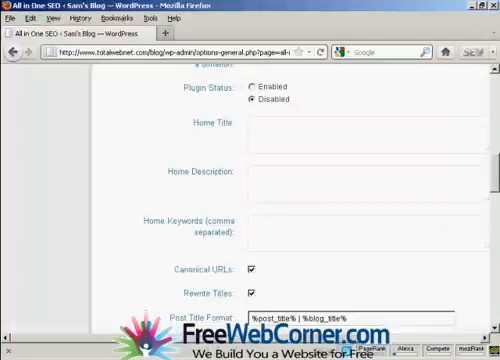
Step: Enter 'Sam's Blog – a source of Wordpress tuition' as the SEO Home Title
left_click(265, 127)
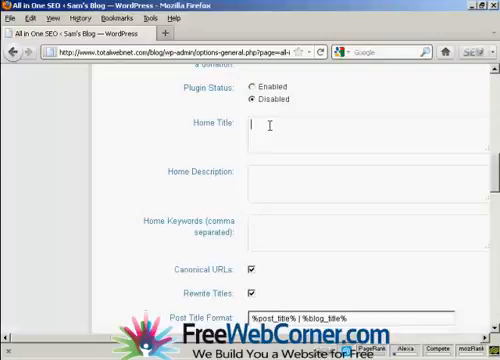
type("Sam's Blog – a source of  Wordpress tuition")
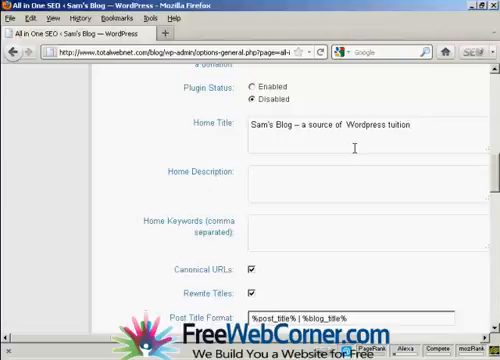
mouse_move(258, 180)
type("Discover how to take WordPress to the next level!  This is the blog used in the videos.  You'll find a great way to learn about WordPress here!")
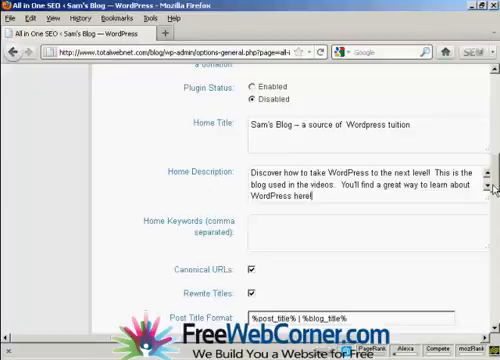
Step: Copy the comma-separated keywords line from the Writer notes document
scroll("down", 3)
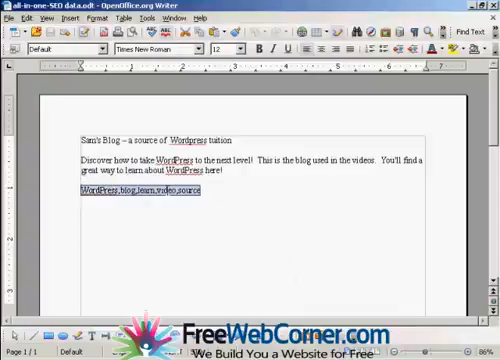
right_click(150, 190)
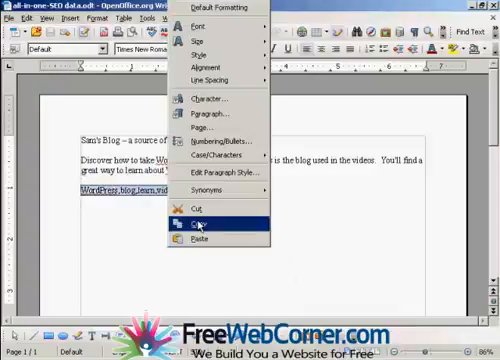
left_click(200, 224)
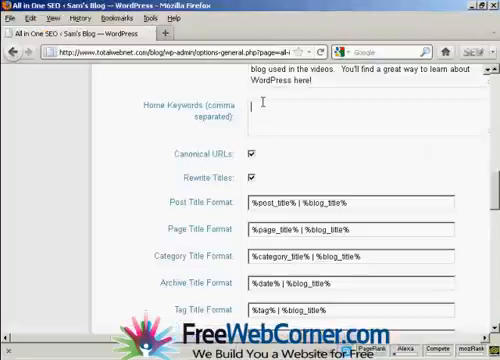
Step: Enter 'WordPress,blog,learn,video,source' in the Home Keywords field
type("WordPress,blog,learn,video,source")
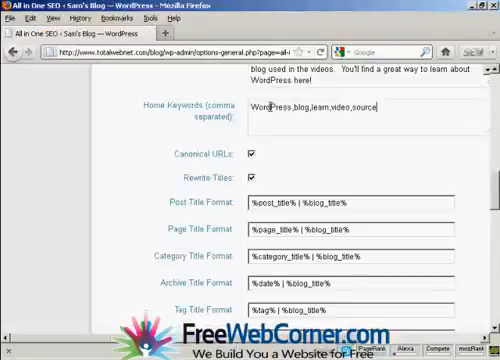
mouse_move(366, 162)
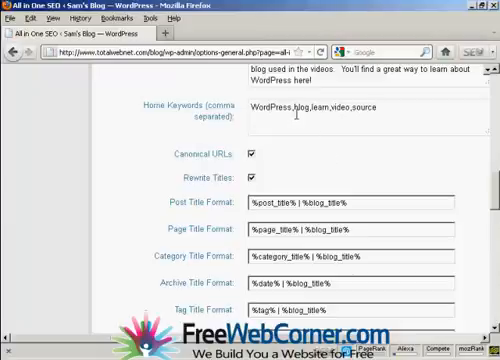
mouse_move(374, 138)
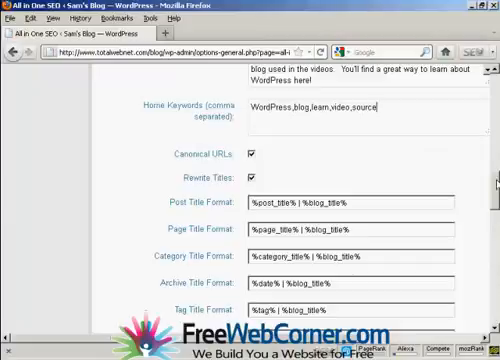
Step: Delete the blog title suffix from the Post and Page Title Format fields
scroll("down", 3)
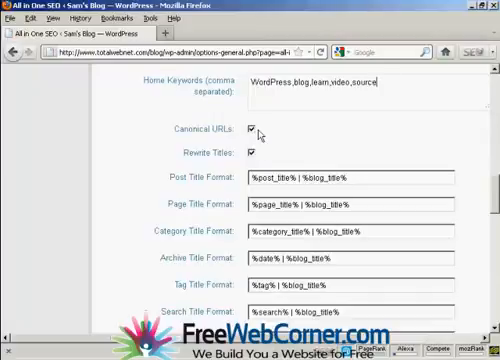
left_click(258, 129)
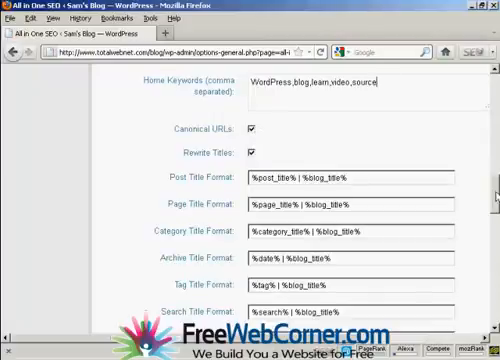
scroll("down", 3)
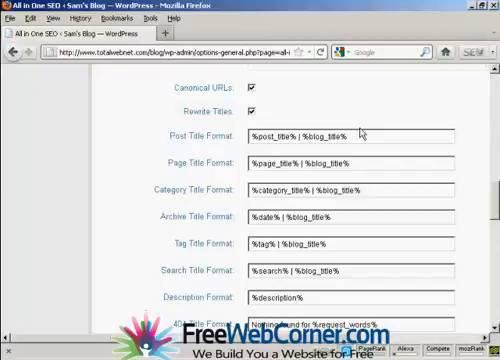
mouse_move(293, 142)
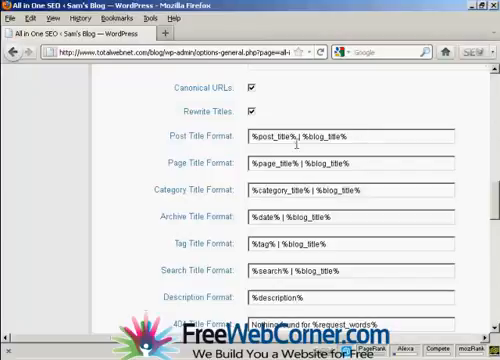
mouse_move(372, 114)
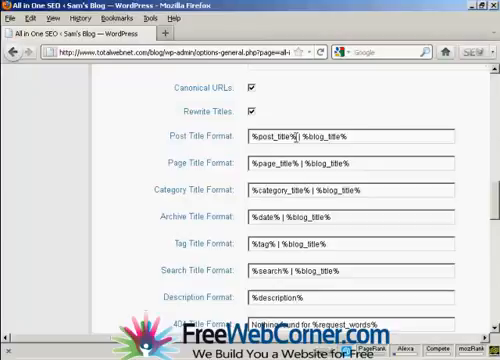
double_click(320, 132)
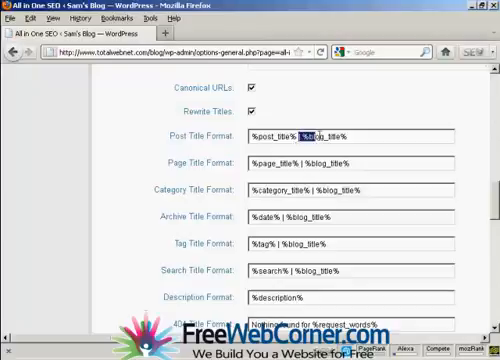
double_click(330, 132)
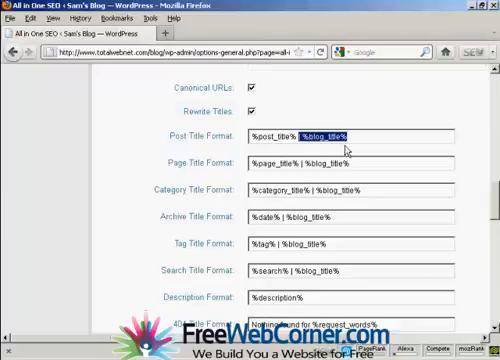
mouse_move(349, 148)
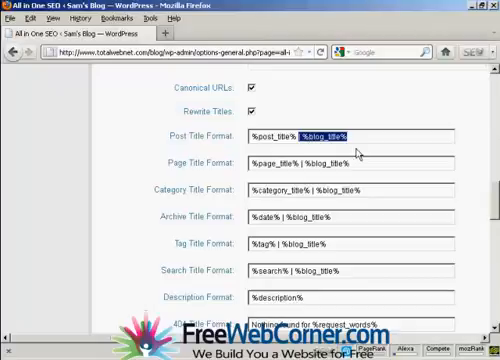
key("Delete")
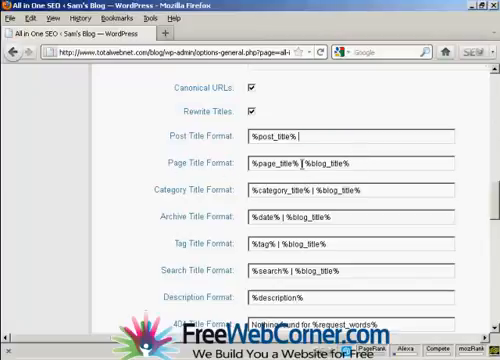
double_click(330, 161)
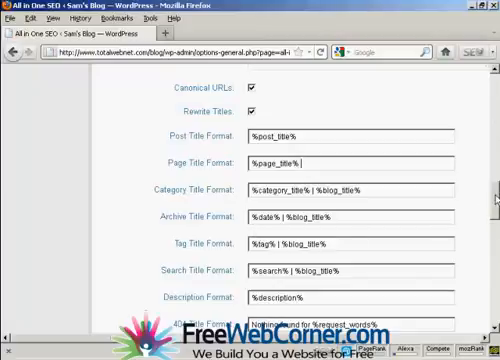
Step: Scroll to the bottom of the SEO options and click Update Options
scroll("down", 3)
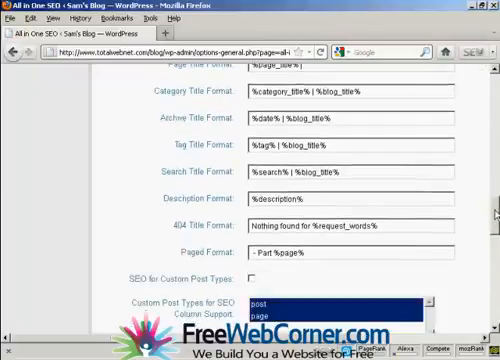
scroll("down", 3)
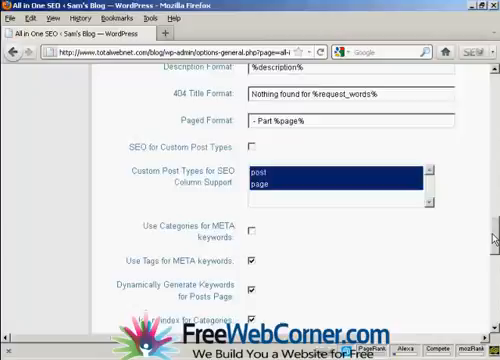
scroll("down", 3)
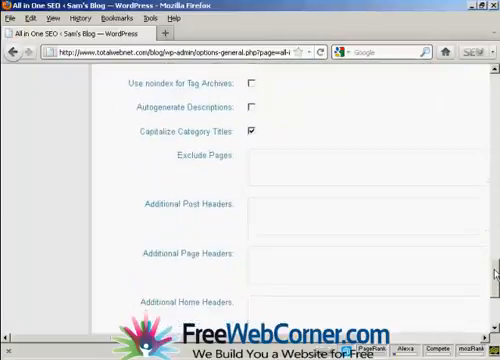
scroll("down", 3)
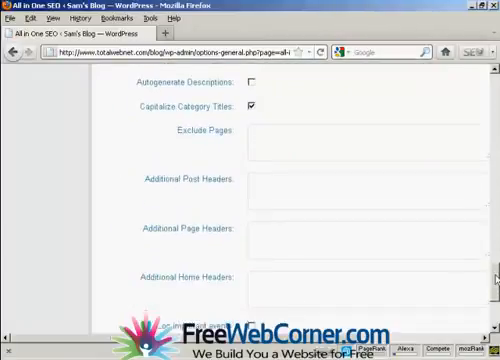
scroll("down", 3)
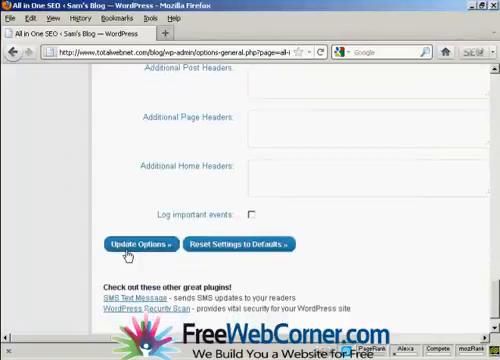
left_click(140, 246)
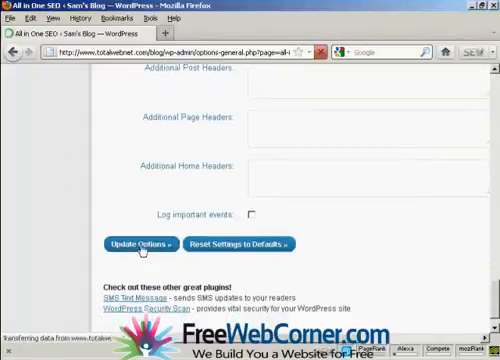
left_click(138, 245)
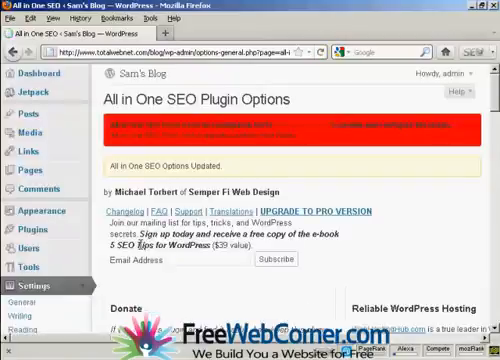
Step: Tick 'I enjoy this plugin and have made a donation' and update the options again
scroll("down", 3)
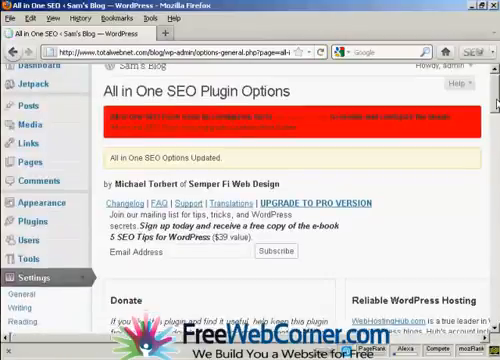
scroll("down", 3)
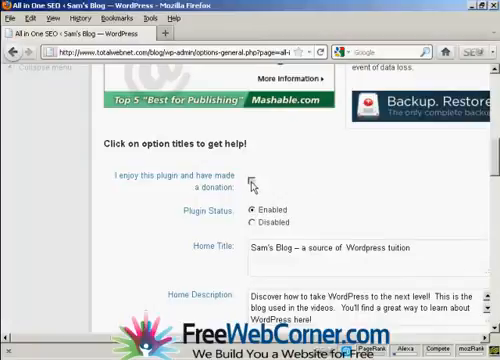
left_click(252, 182)
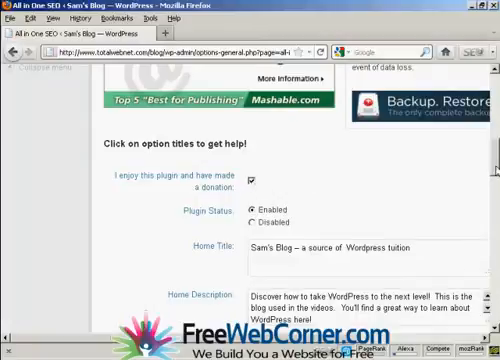
scroll("down", 3)
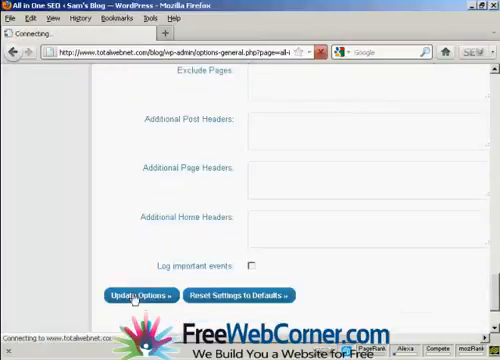
left_click(139, 294)
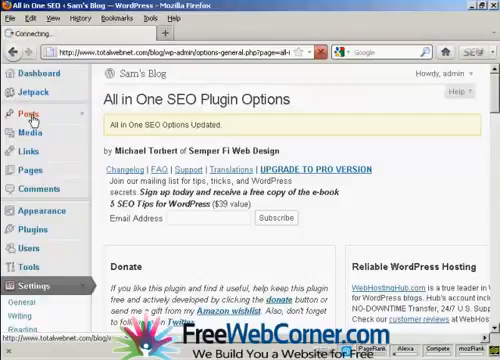
Step: Open Posts > Add New and scroll to the All in One SEO Pack box
left_click(16, 114)
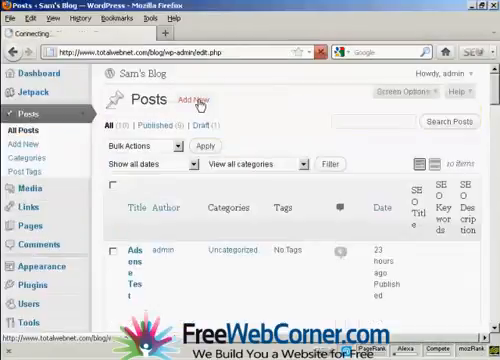
left_click(197, 100)
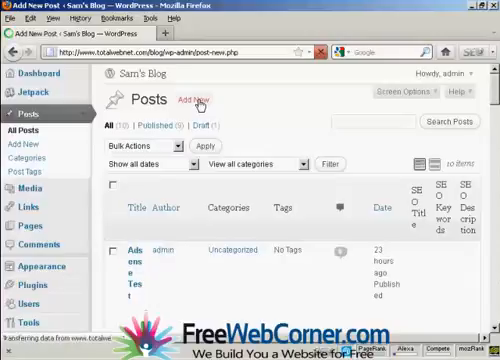
left_click(193, 100)
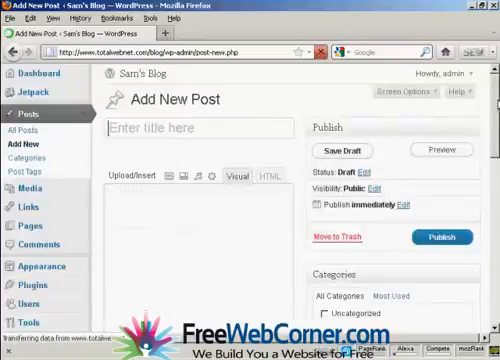
scroll("down", 3)
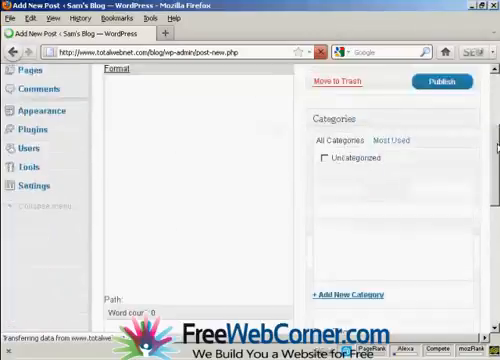
scroll("down", 3)
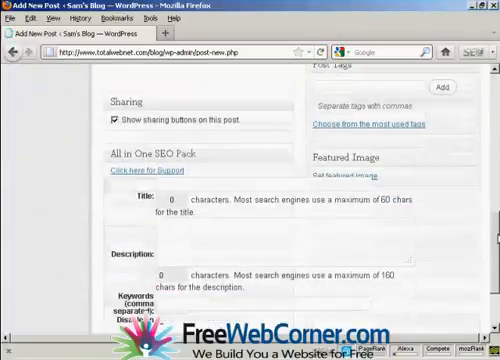
scroll("down", 3)
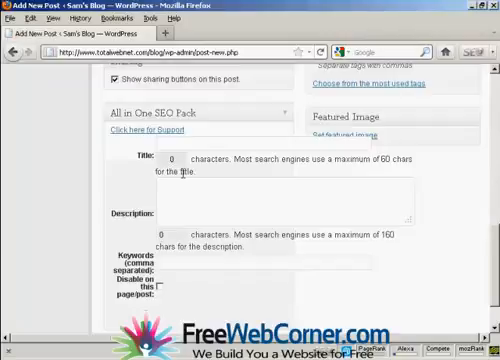
mouse_move(344, 172)
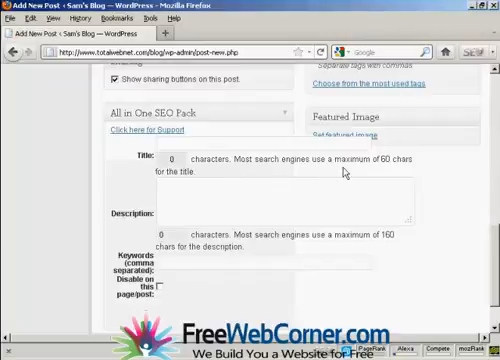
mouse_move(455, 181)
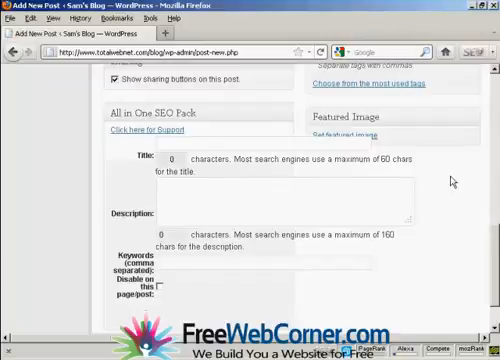